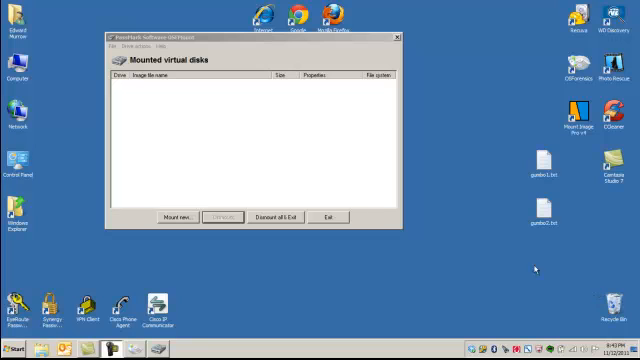
mouse_move(240, 140)
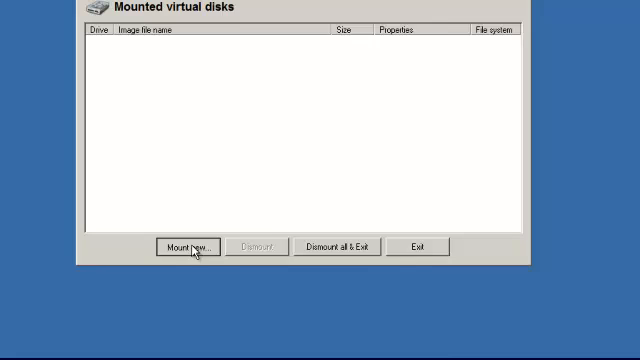
Step: Mount the forensic image file in OSFMount as read-only virtual drive R
click(184, 248)
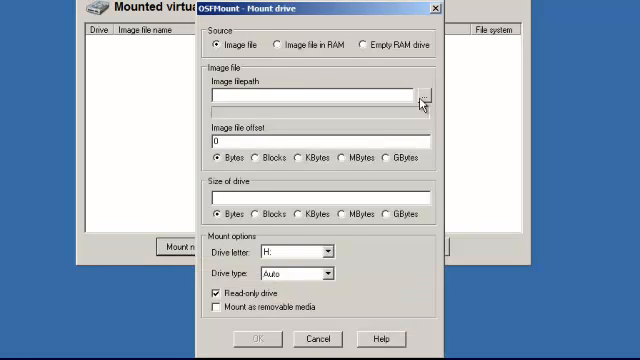
click(424, 92)
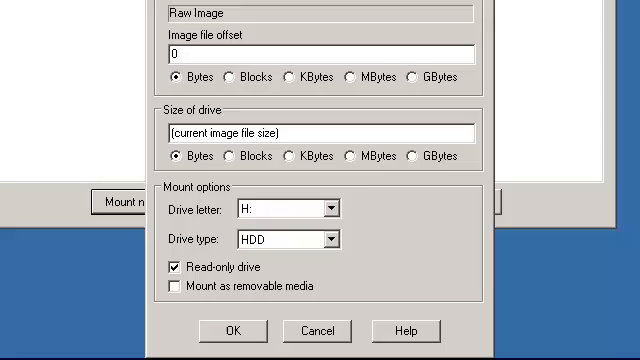
click(328, 206)
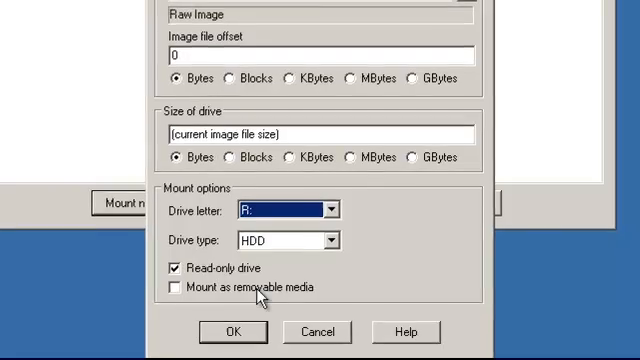
click(232, 332)
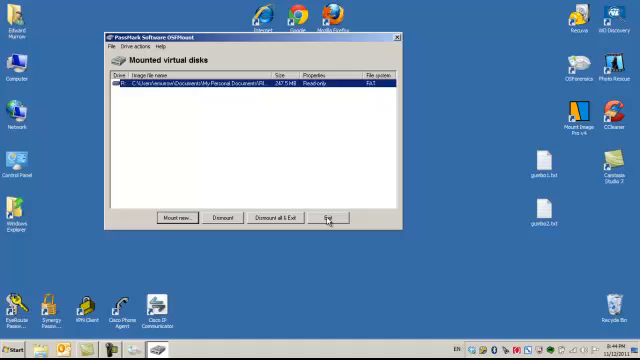
click(326, 216)
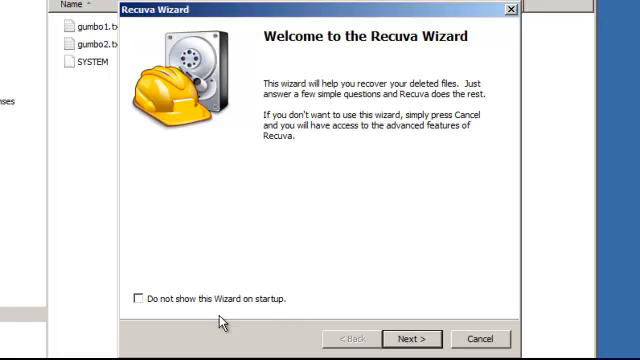
Step: In the Recuva Wizard choose to search for Other (all) file types
click(408, 338)
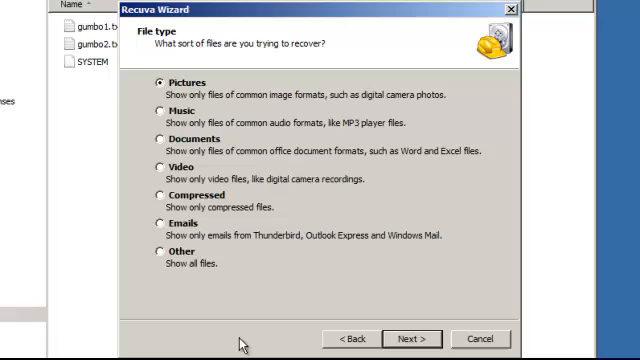
click(160, 248)
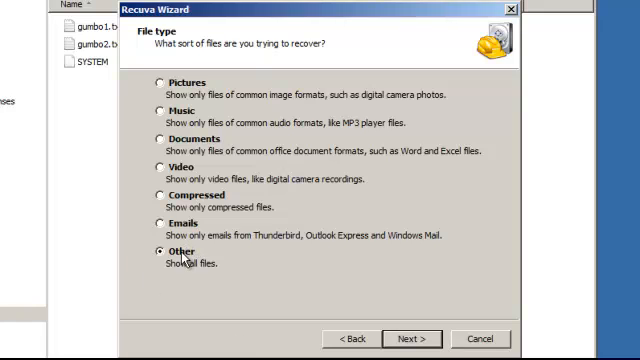
mouse_move(186, 262)
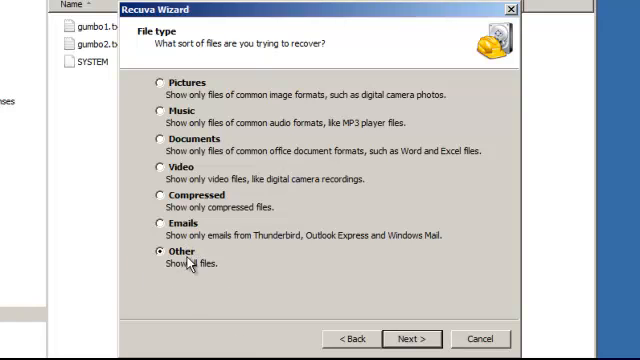
click(408, 338)
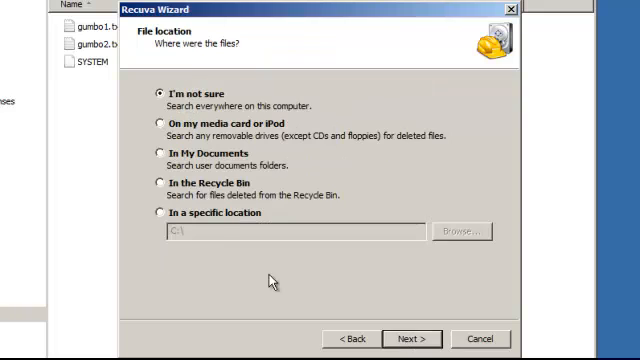
Step: Set the search location to drive R:, enable Deep Scan and start scanning
click(458, 232)
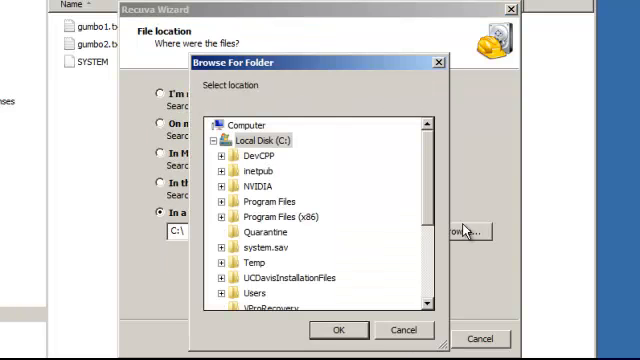
scroll(down, 3)
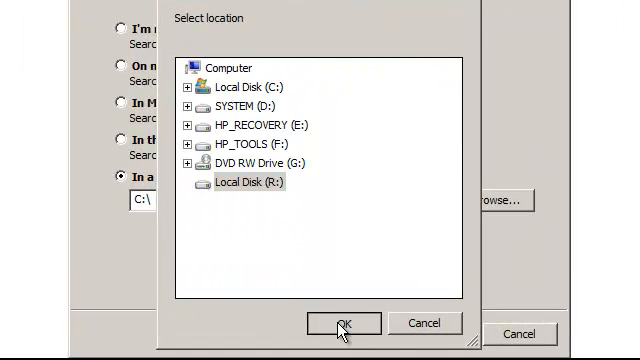
click(340, 322)
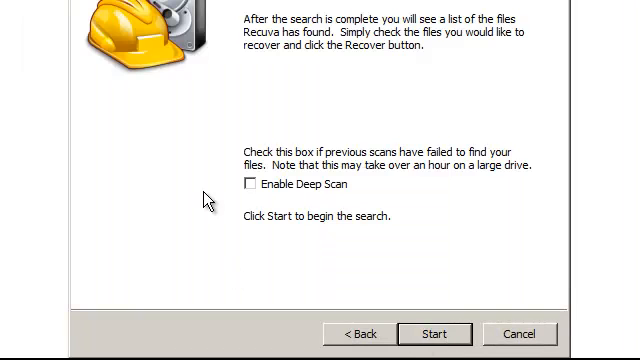
click(222, 184)
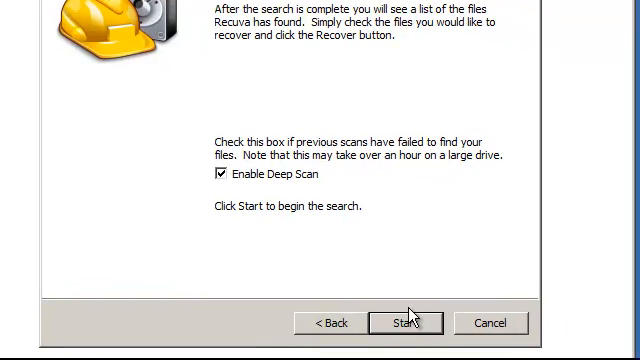
click(406, 322)
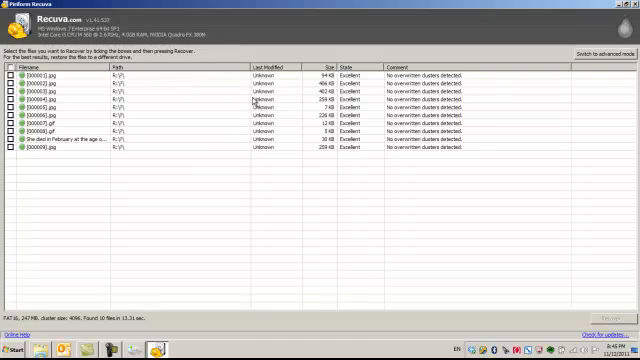
mouse_move(540, 84)
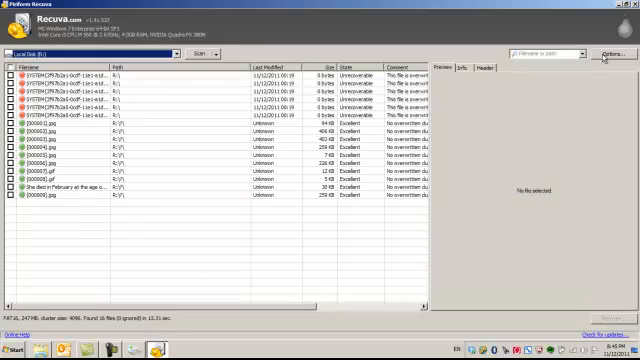
mouse_move(436, 84)
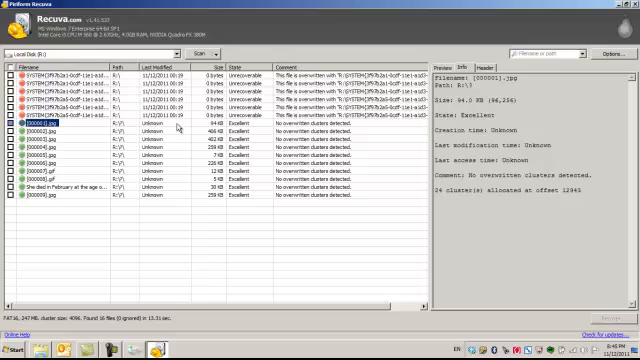
mouse_move(376, 142)
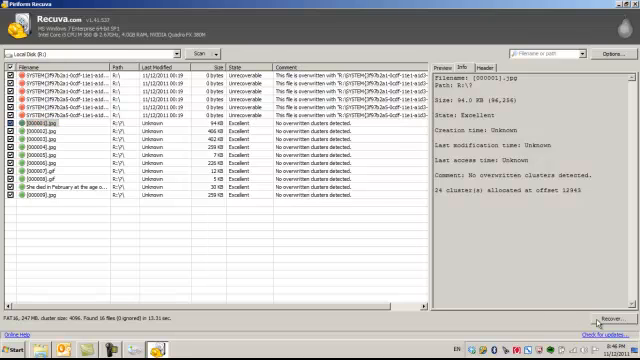
Step: Recover the ticked files into a new folder named 'recovered' and dismiss the report
click(598, 292)
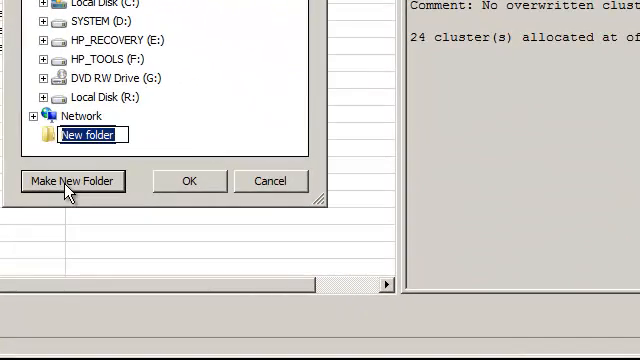
text(recovered)
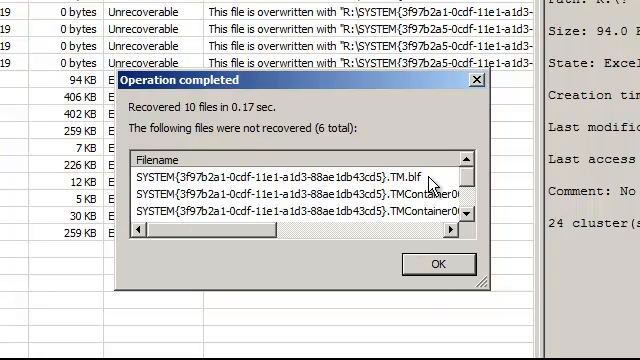
click(470, 232)
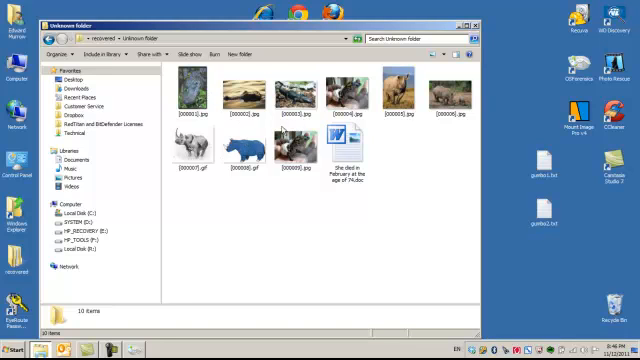
Step: View the recovered pictures in Windows Photo Viewer, stepping to the hatching alligator
double_click(200, 84)
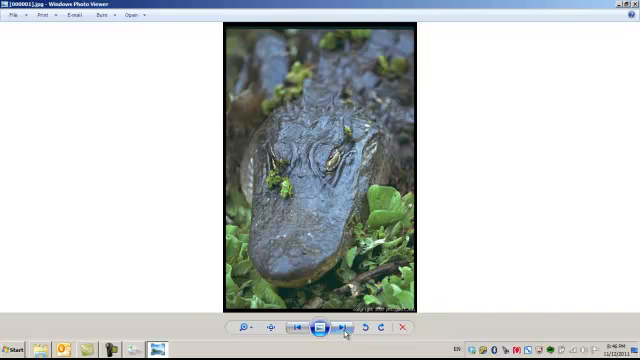
click(348, 328)
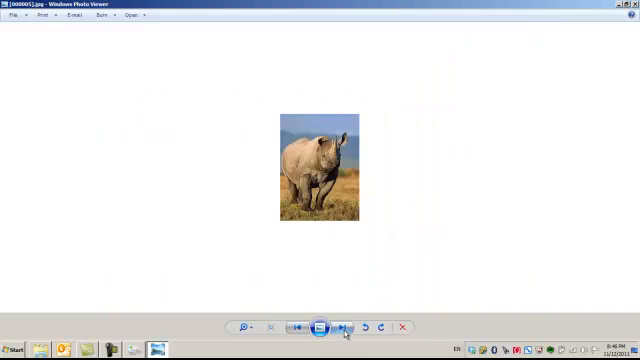
click(344, 328)
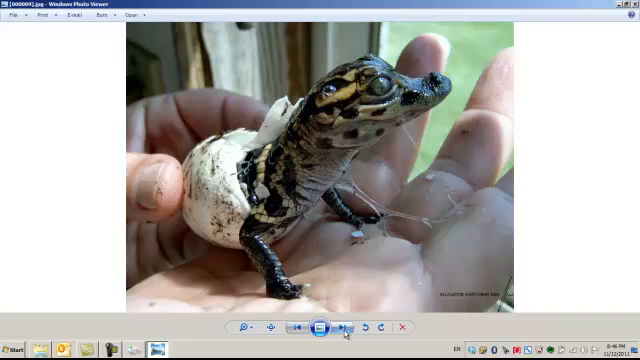
Step: Leave Photo Viewer and read the recovered Word journal document to its last paragraph
click(344, 328)
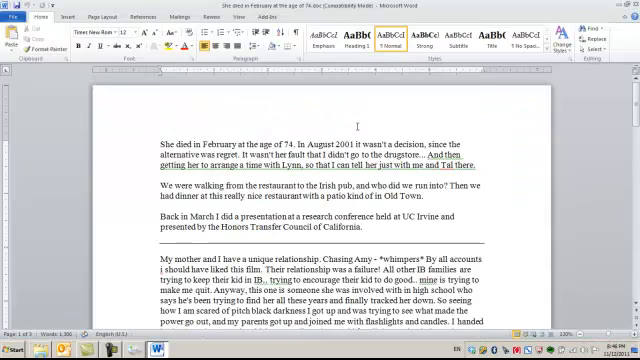
scroll(down, 3)
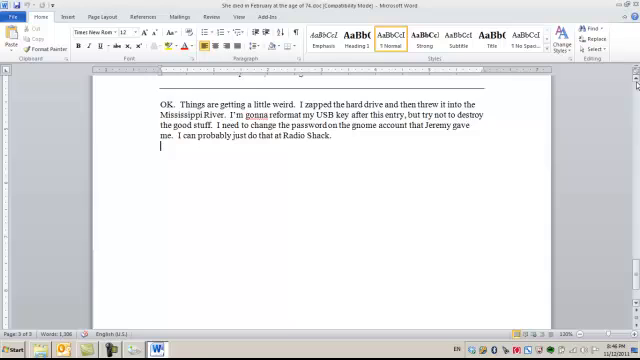